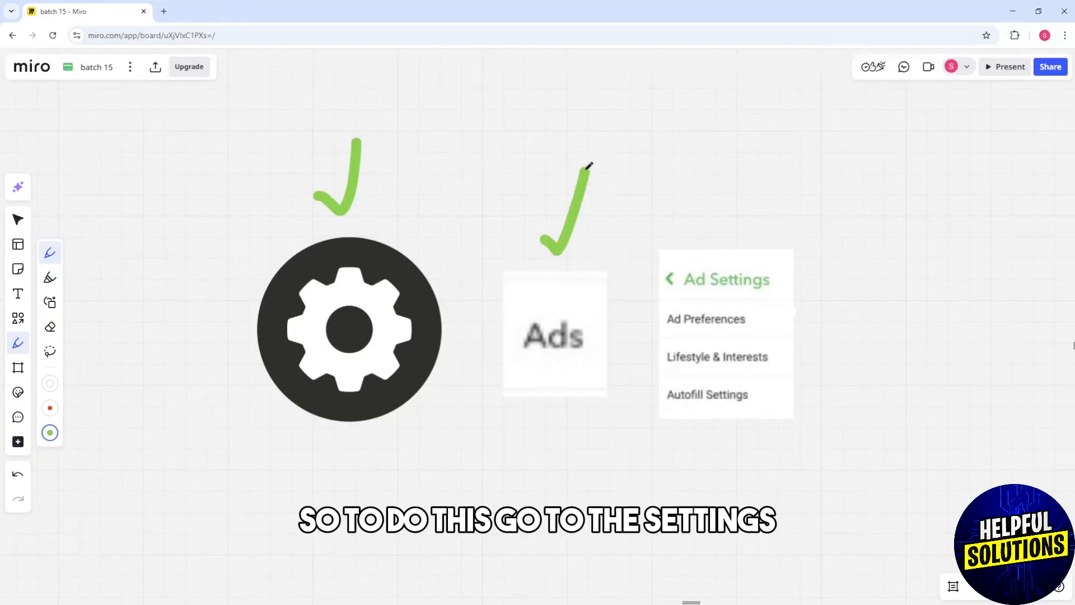
pyautogui.moveTo(738, 346)
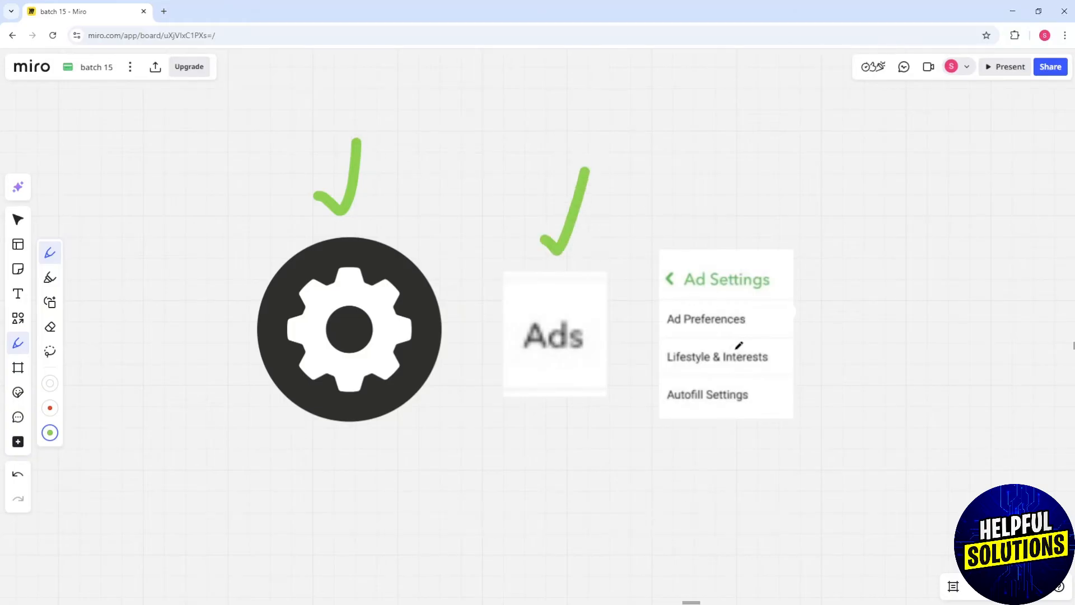